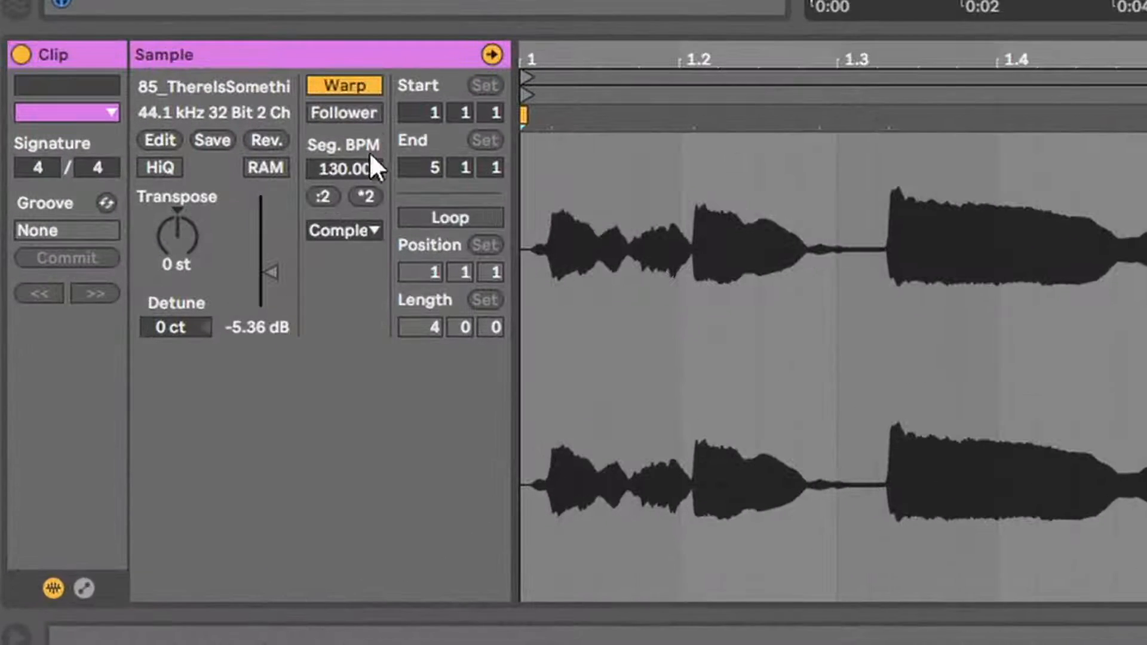
# Switch the vocal sample to Texture warping and double its length
pyautogui.click(344, 231)
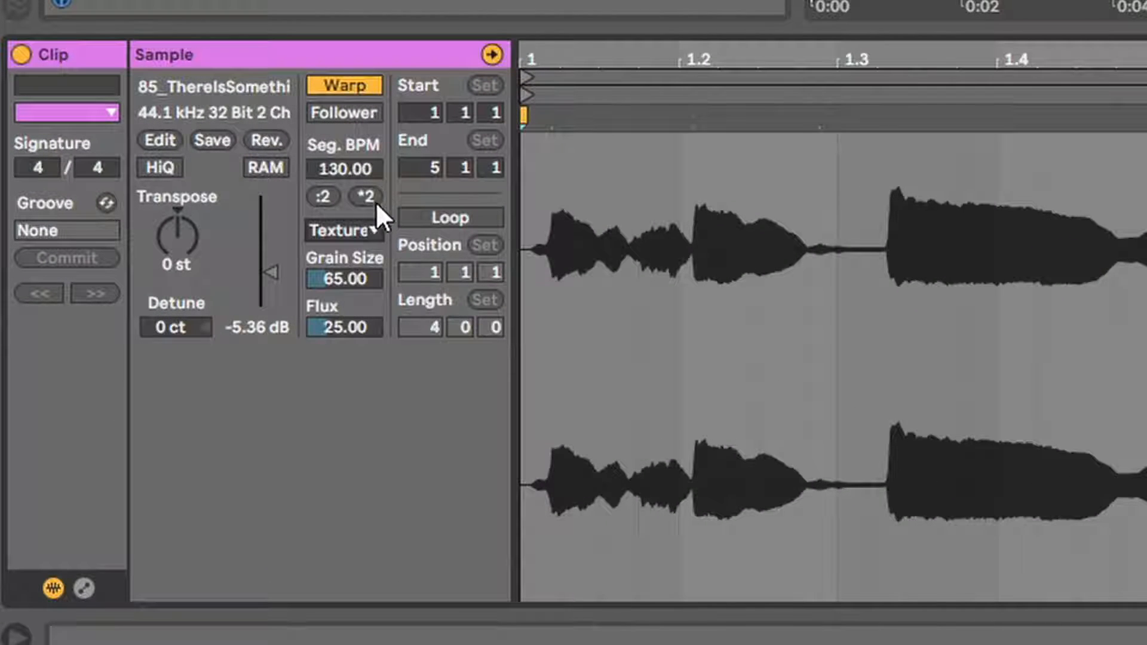
pyautogui.click(364, 196)
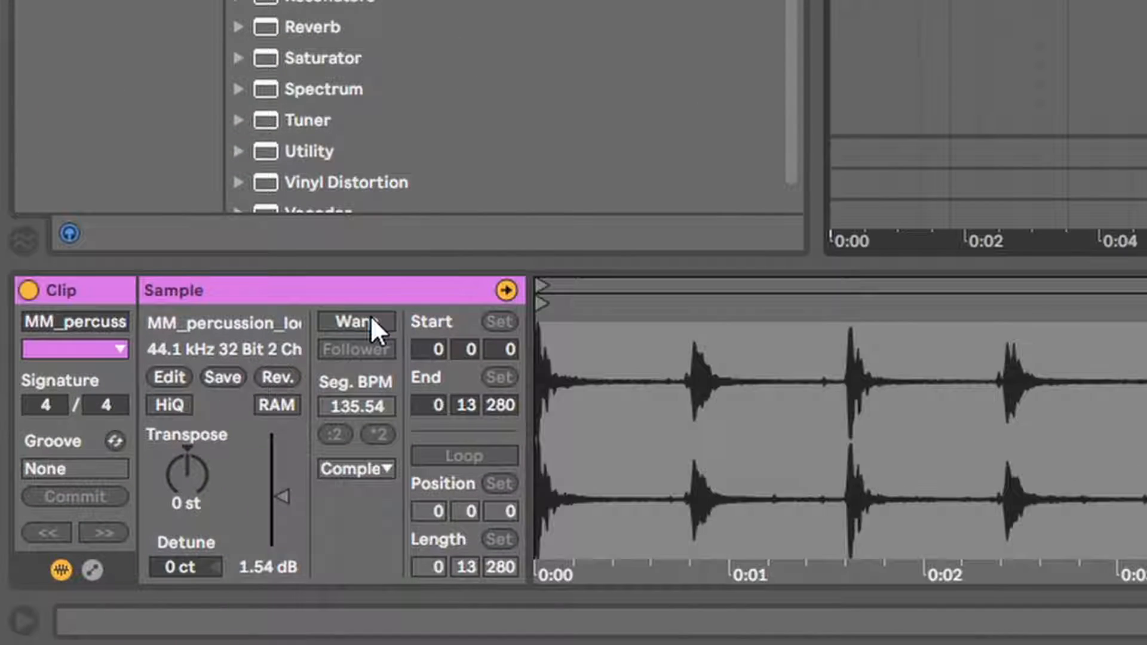
# Enable Warp on the percussion loop, set its first hit to 1.1.1, and warp from there
pyautogui.click(355, 322)
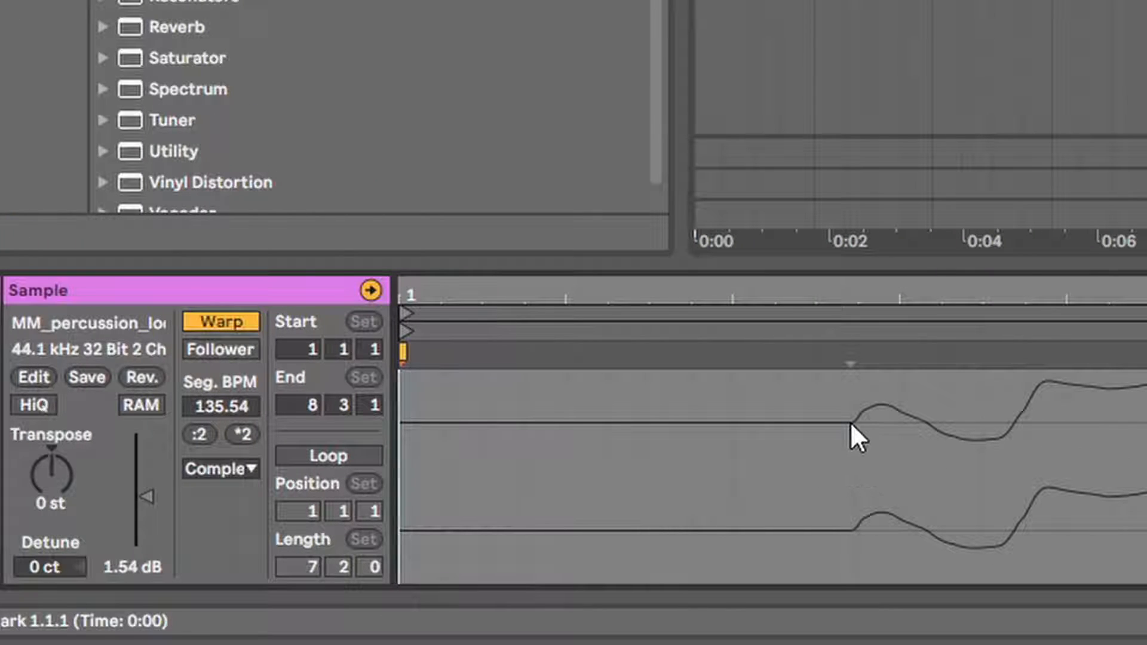
pyautogui.rightClick(856, 435)
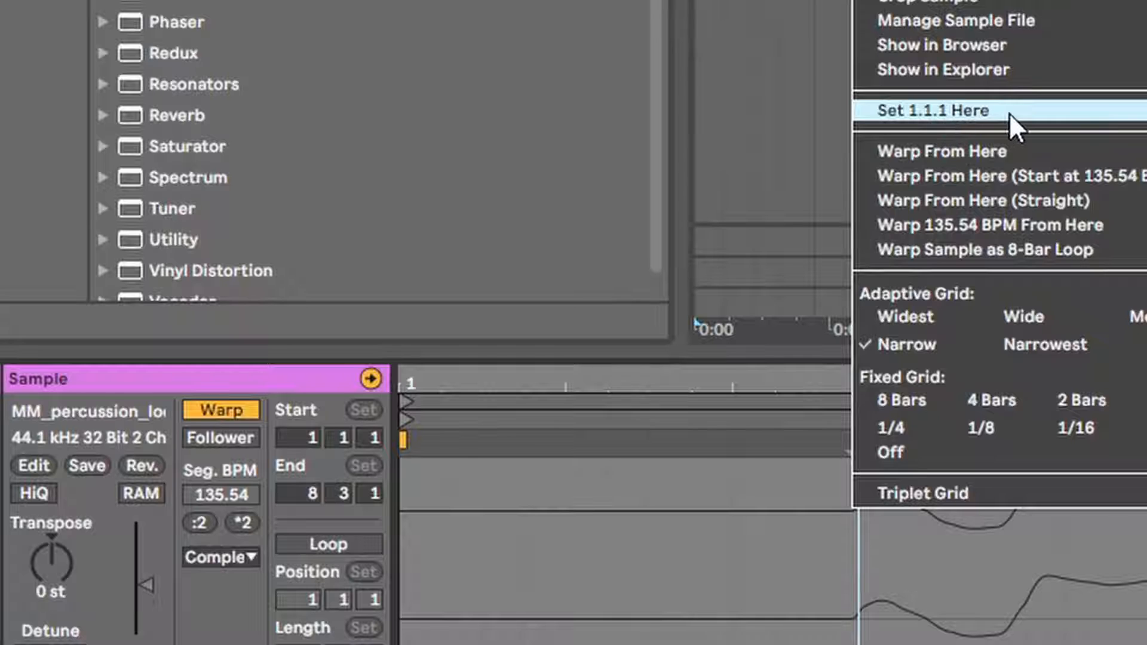
pyautogui.click(928, 110)
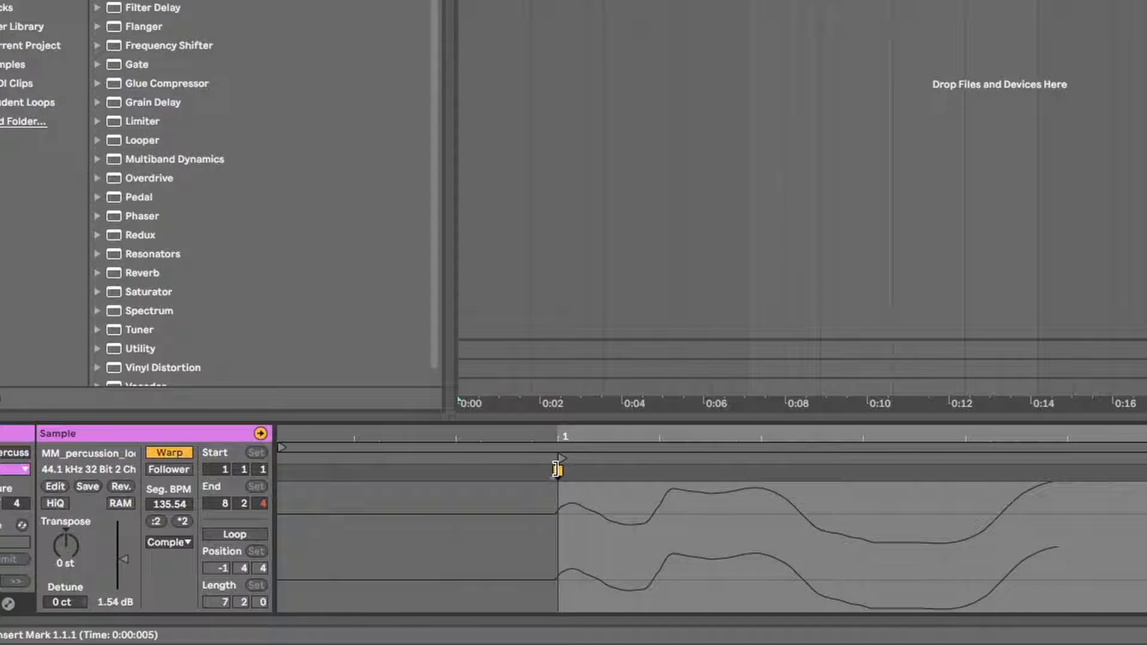
pyautogui.rightClick(556, 468)
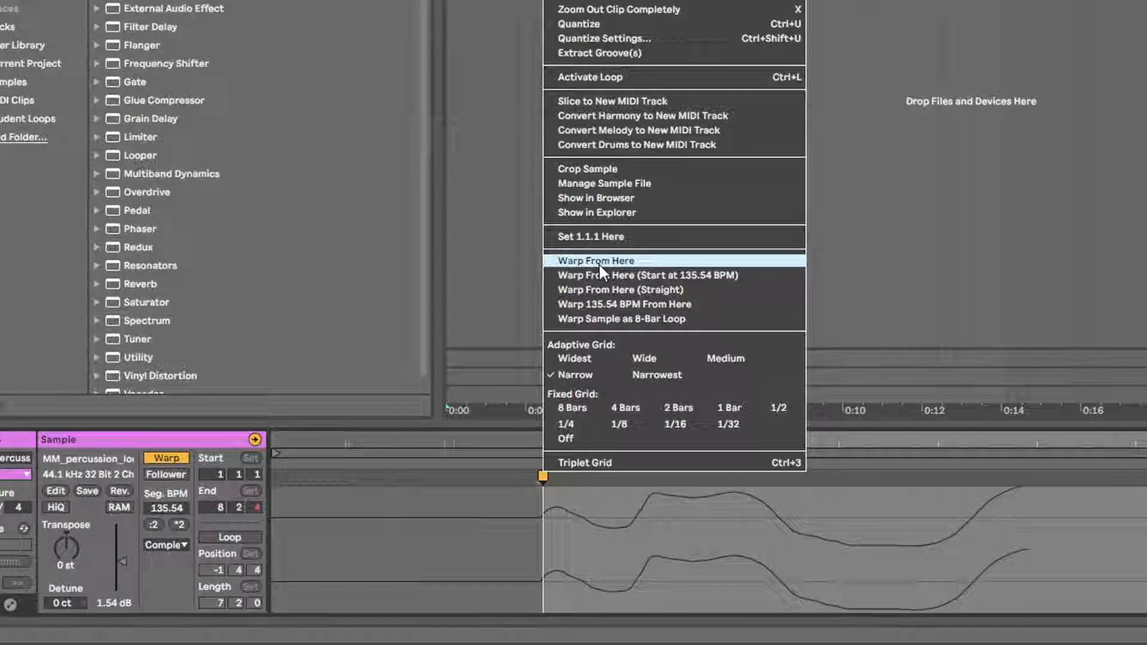
pyautogui.click(595, 260)
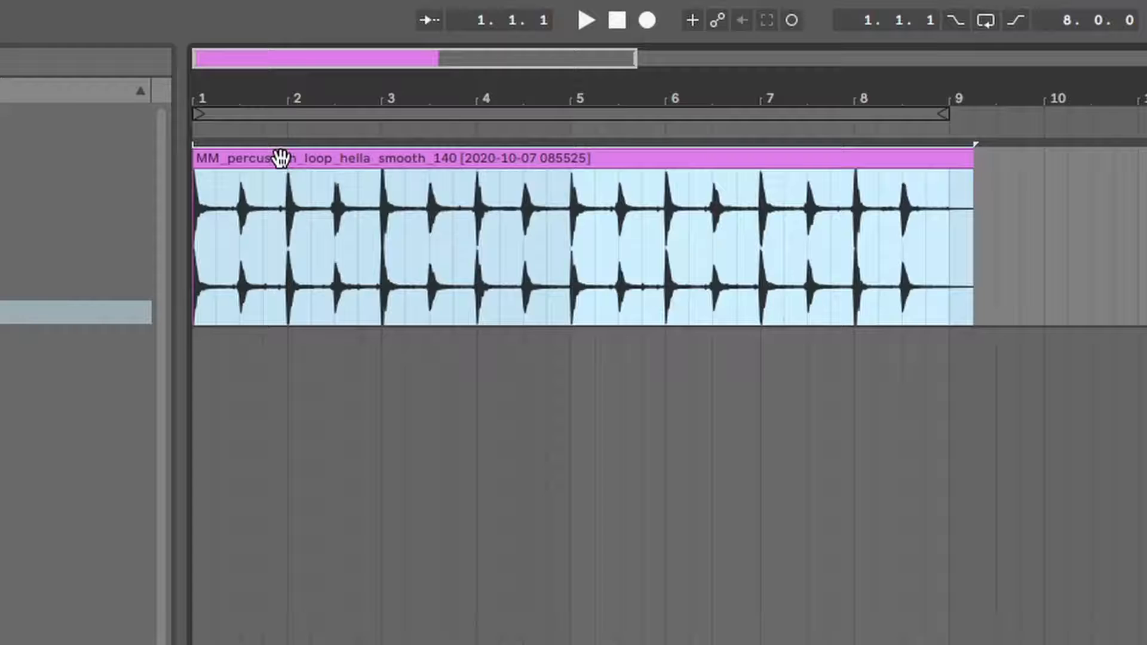
# Select the percussion loop clip and extend its end out to bar 9
pyautogui.click(585, 20)
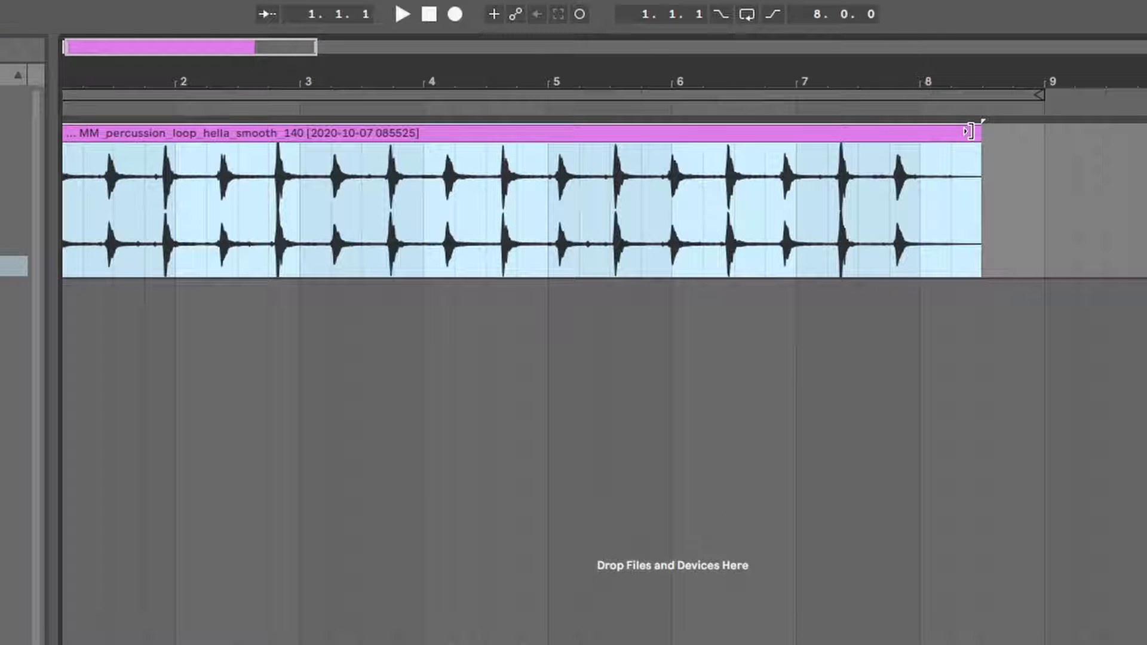
pyautogui.moveTo(968, 131); pyautogui.dragTo(1075, 130)
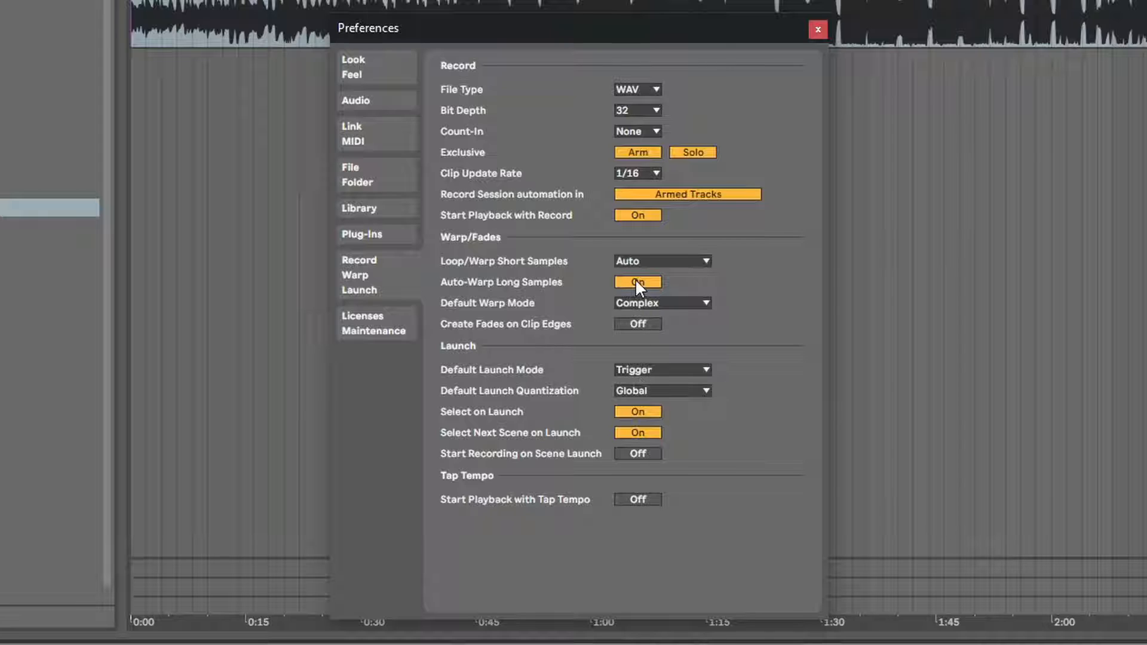
# Toggle Auto-Warp Long Samples in the Record Warp Launch preferences
pyautogui.click(817, 30)
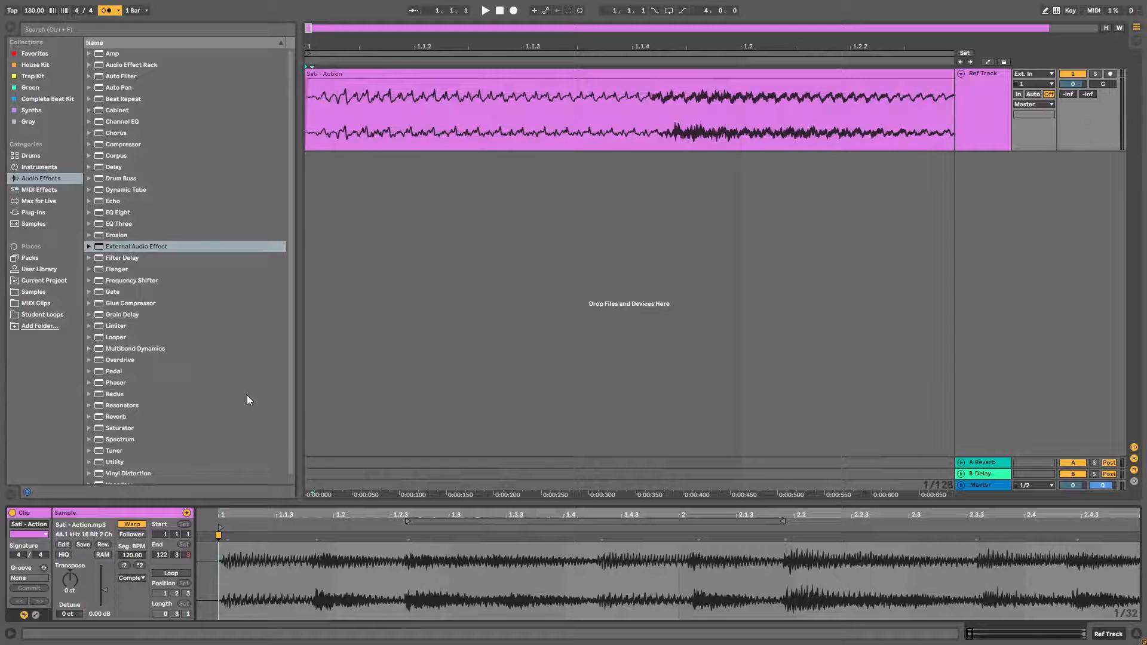
# Place Sati - Action.mp3 on the Ref Track with Warp enabled
pyautogui.click(485, 10)
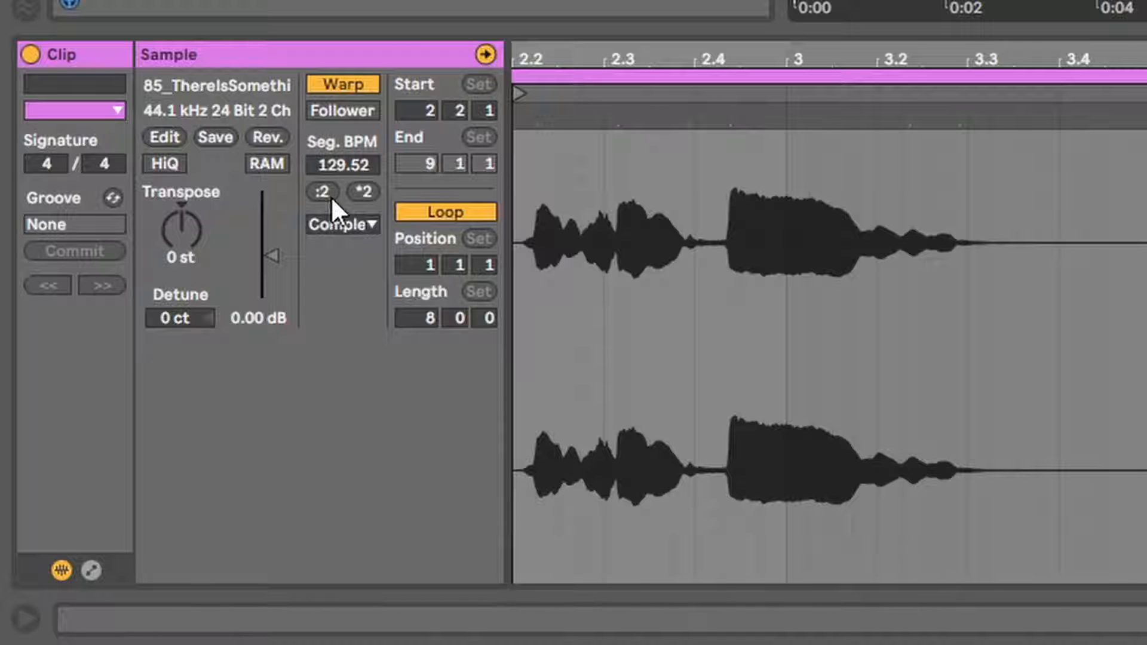
# Multiply the vocal sample's segment BPM with the *2 button to slow it down
pyautogui.click(322, 192)
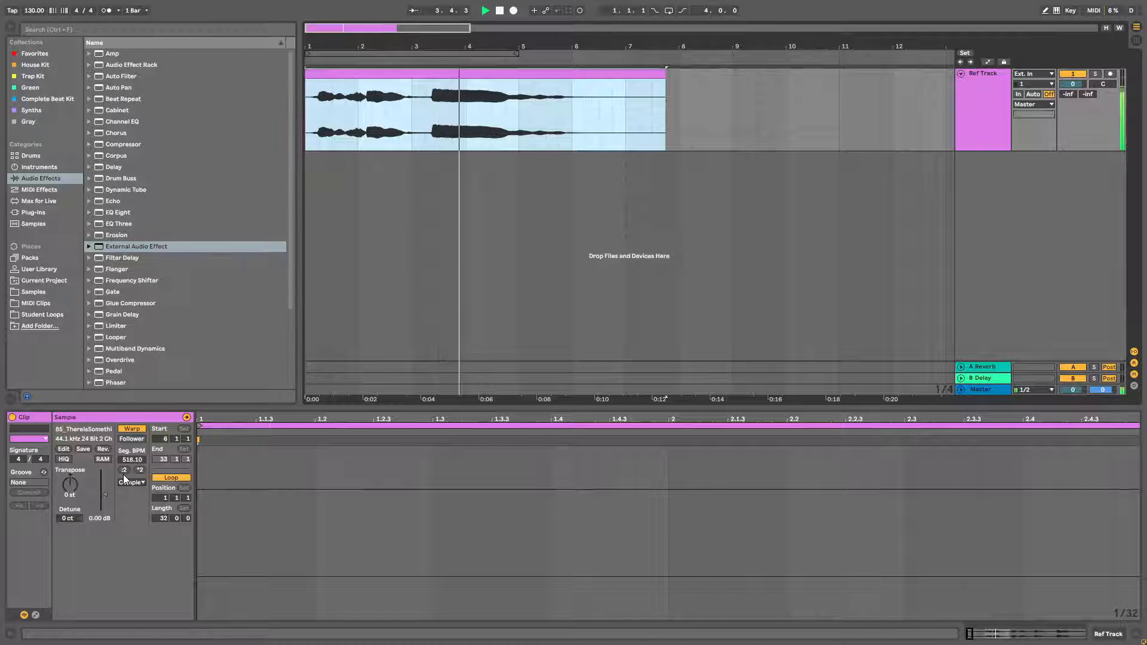
# Set the vocal sample to Complex Pro, Transpose -4 st, and Formants 85.16
pyautogui.click(131, 481)
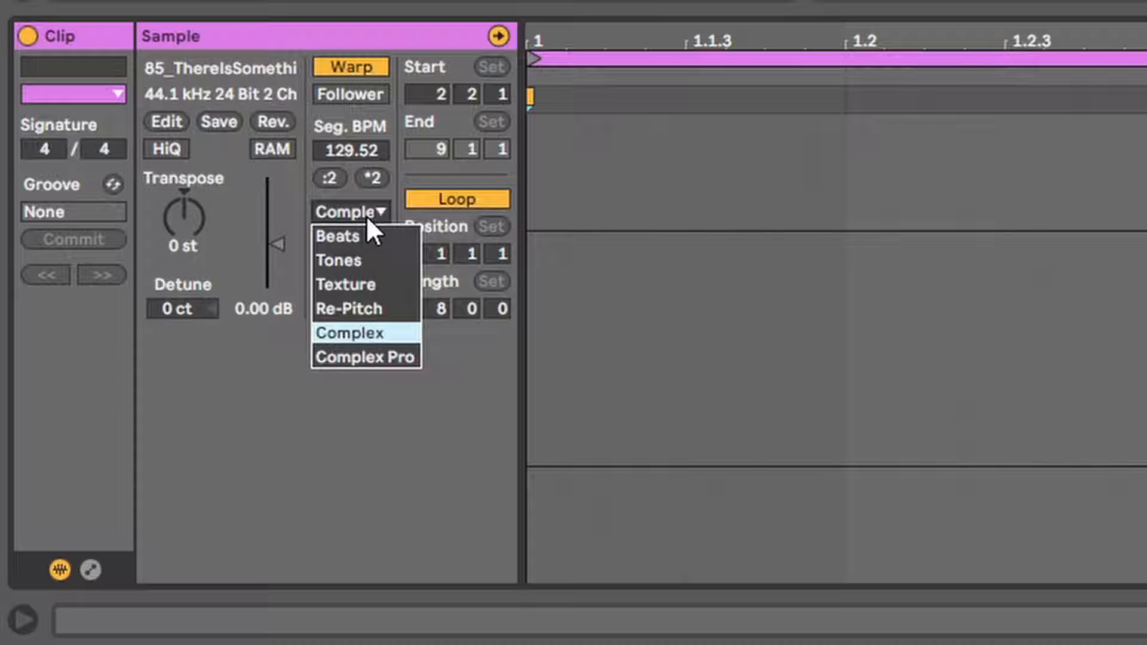
pyautogui.click(365, 357)
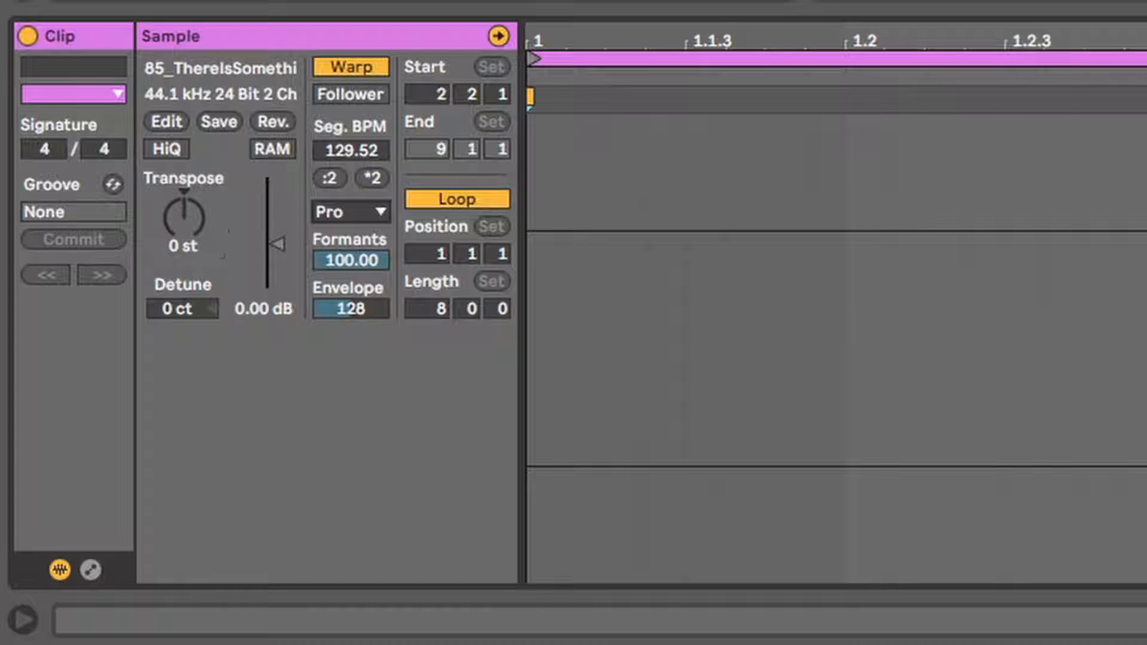
pyautogui.moveTo(182, 215); pyautogui.dragTo(183, 241)
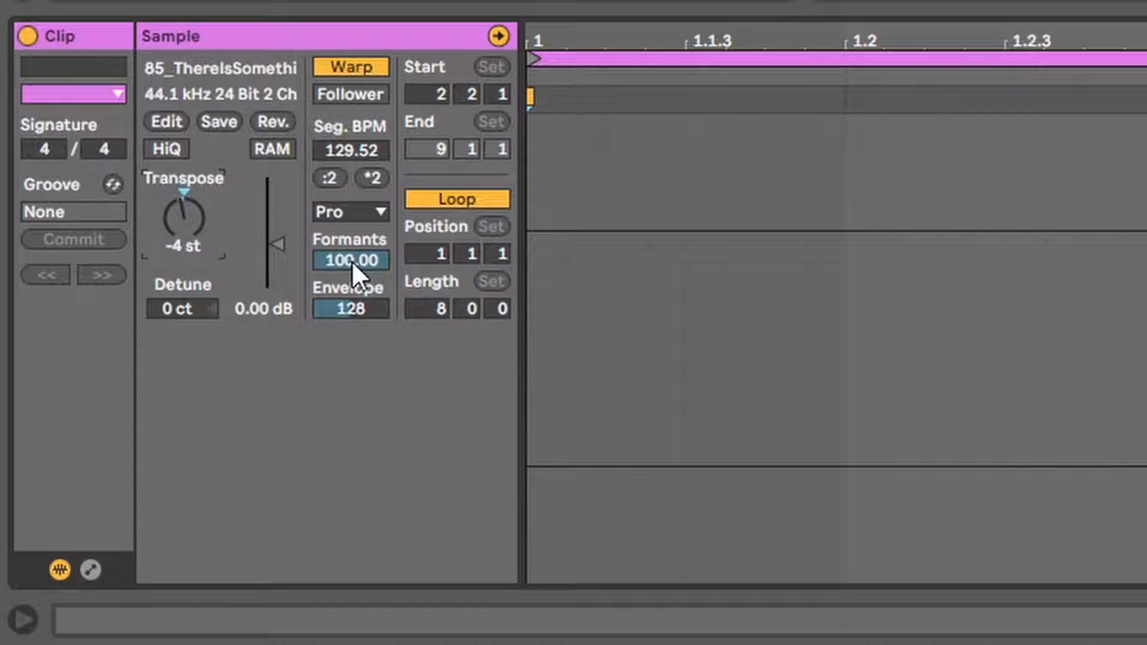
pyautogui.moveTo(351, 260); pyautogui.dragTo(351, 293)
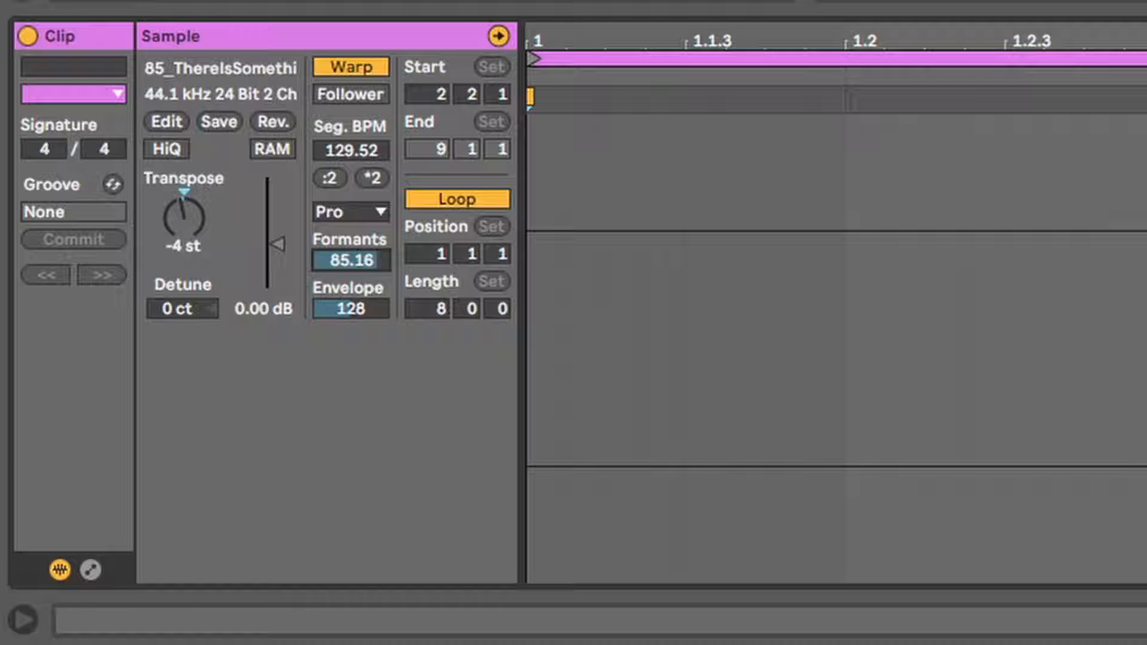
# Set the vocal sample's warp mode to Texture and raise Grain Size to 146.81
pyautogui.click(349, 211)
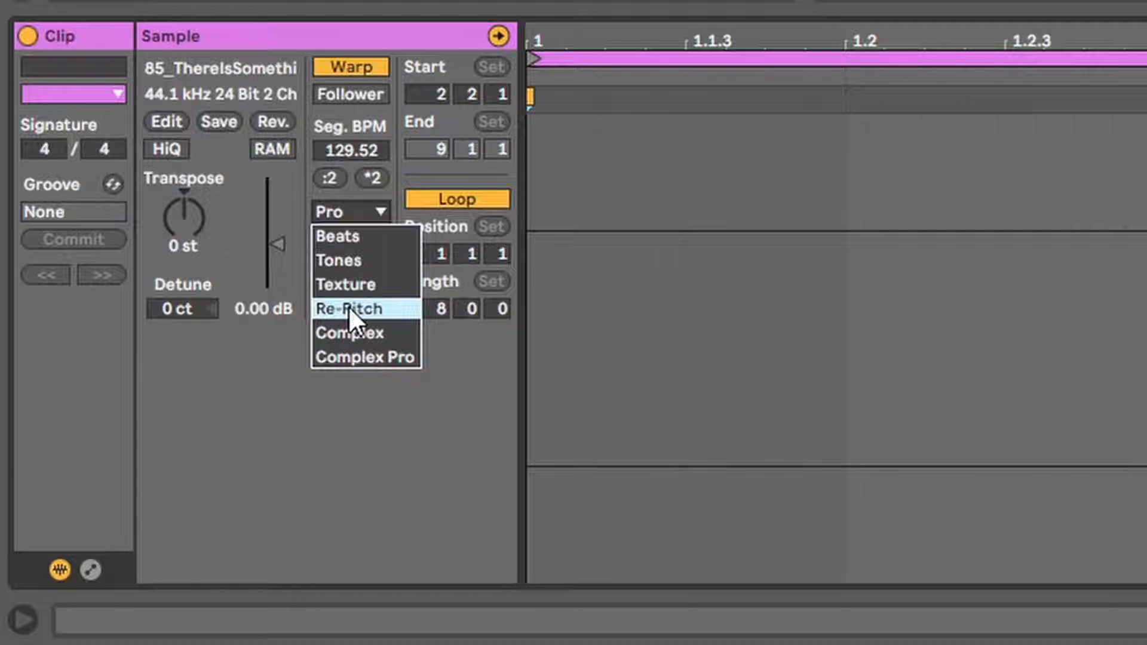
pyautogui.click(349, 308)
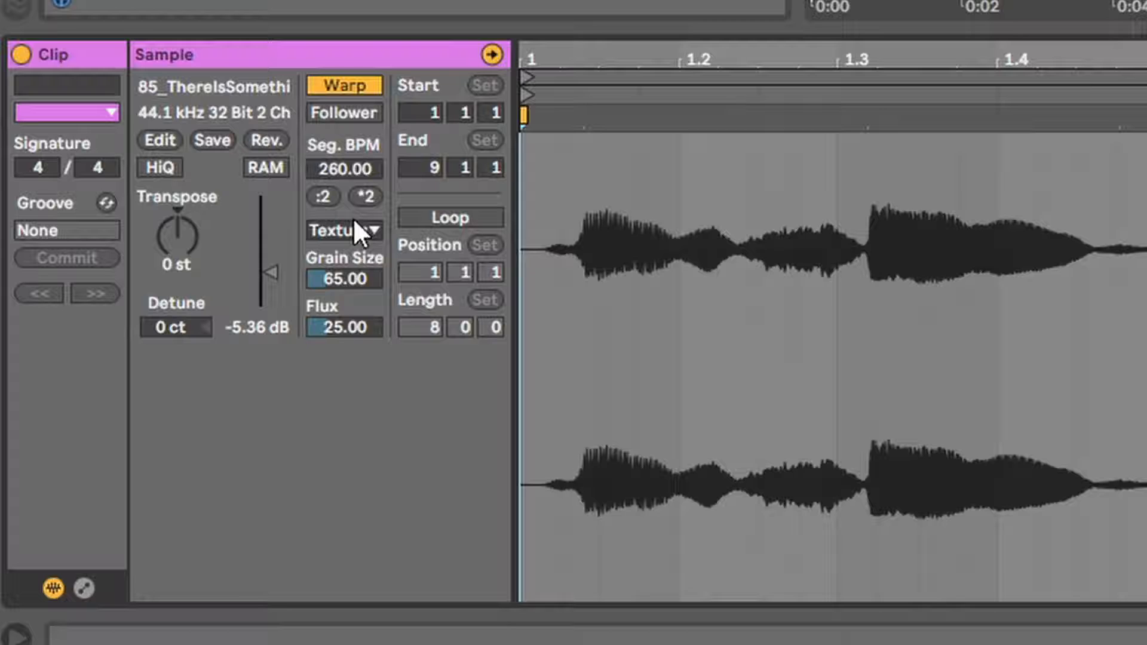
pyautogui.moveTo(344, 279); pyautogui.dragTo(344, 219)
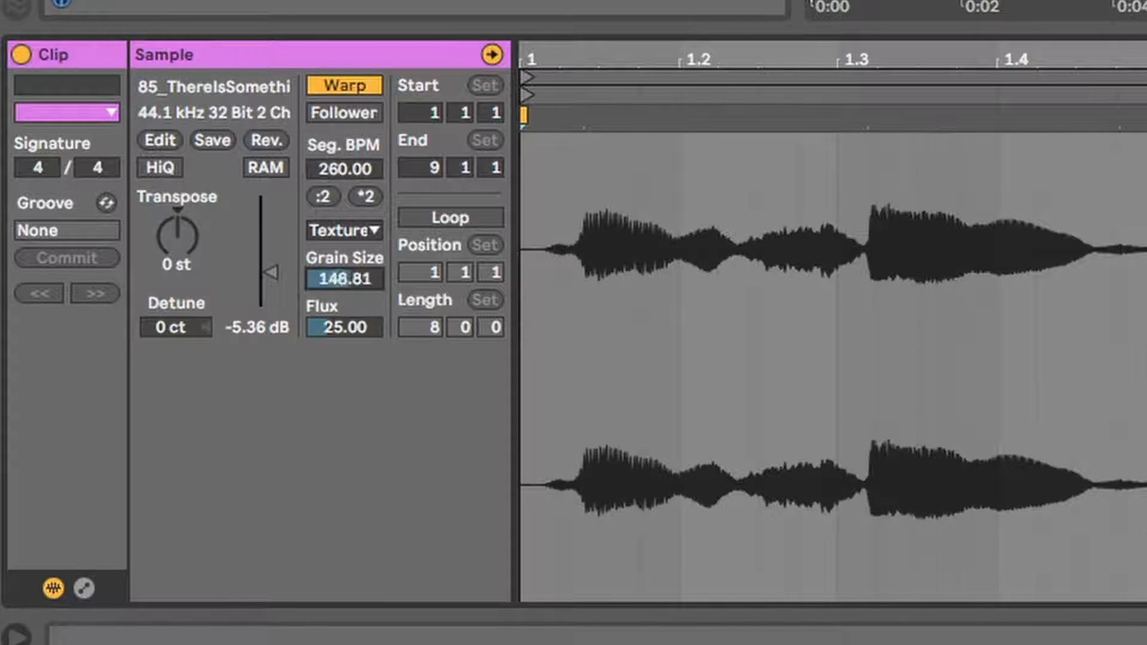